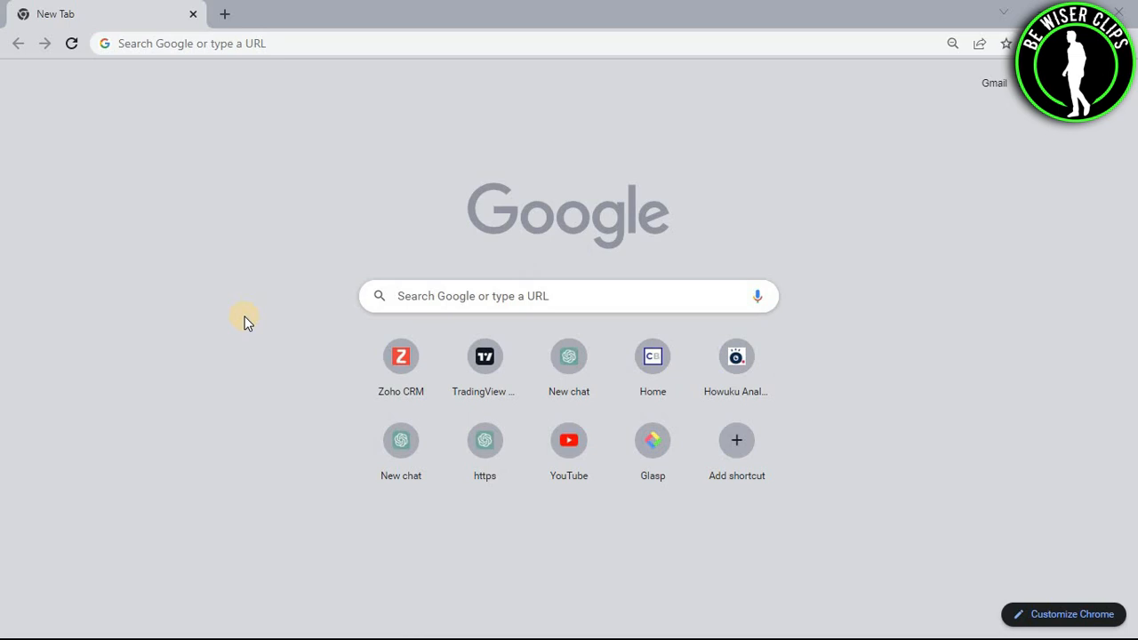
Step: Search the web for 'zoho crm' from the Chrome address bar
click(177, 43)
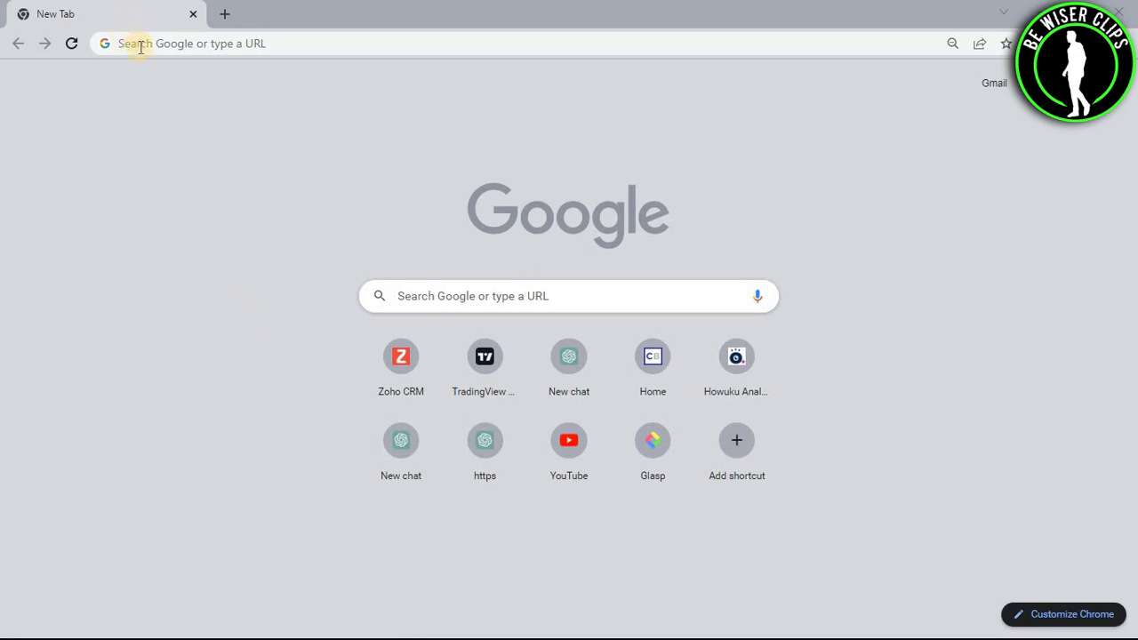
text(zoho crm)
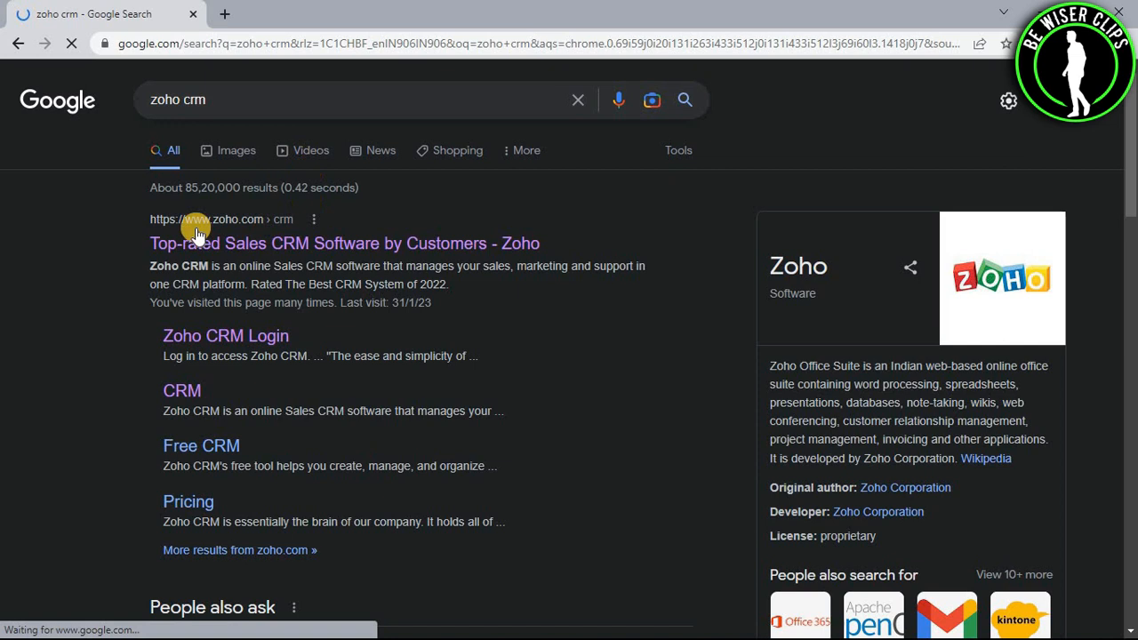
Step: Enter the Zoho CRM account, go to Workflow Rules in Setup and start a new rule
click(346, 242)
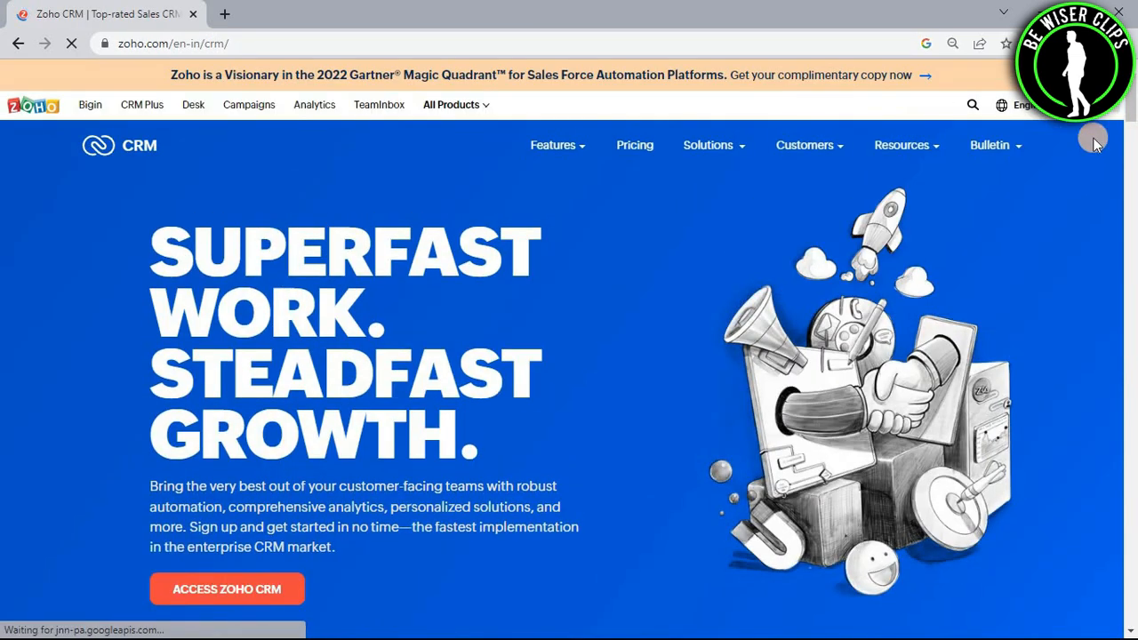
click(1092, 139)
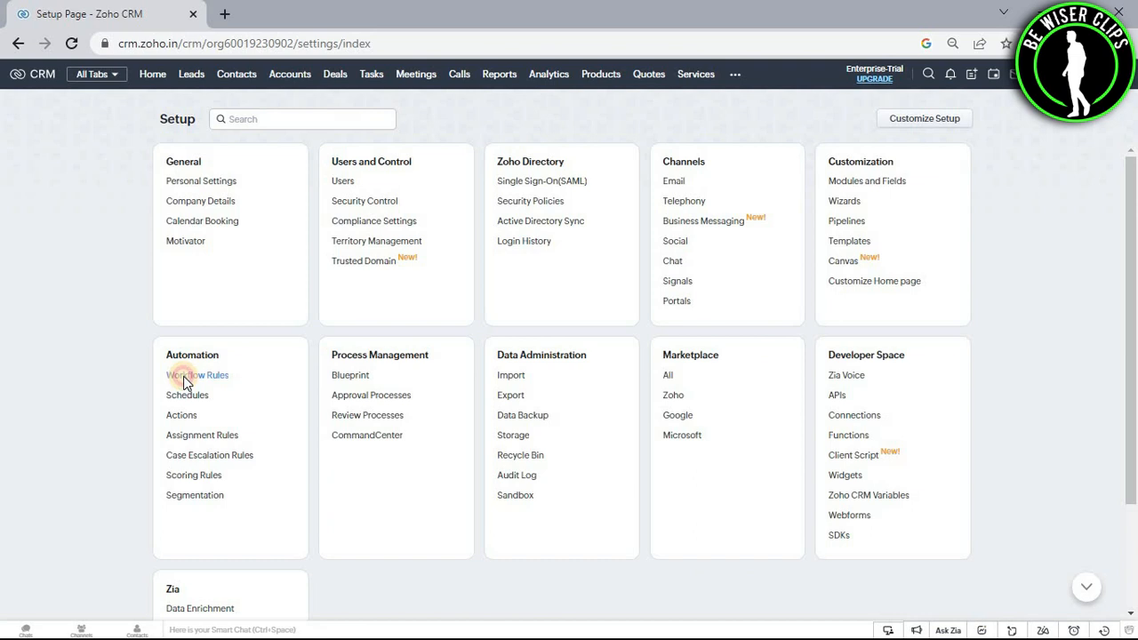
click(195, 373)
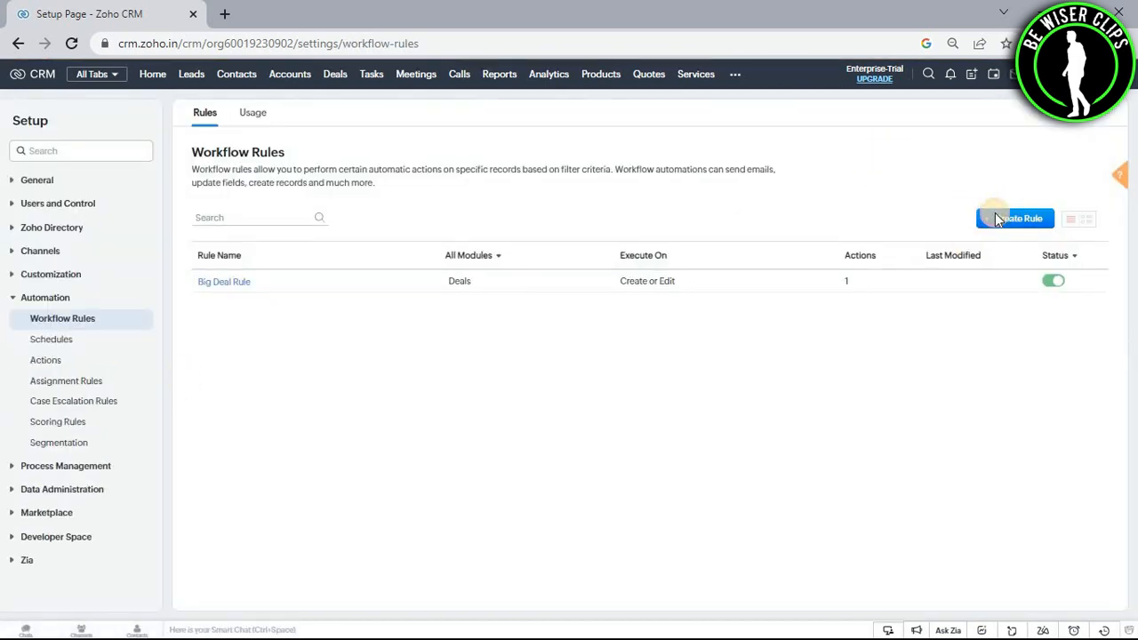
click(1014, 217)
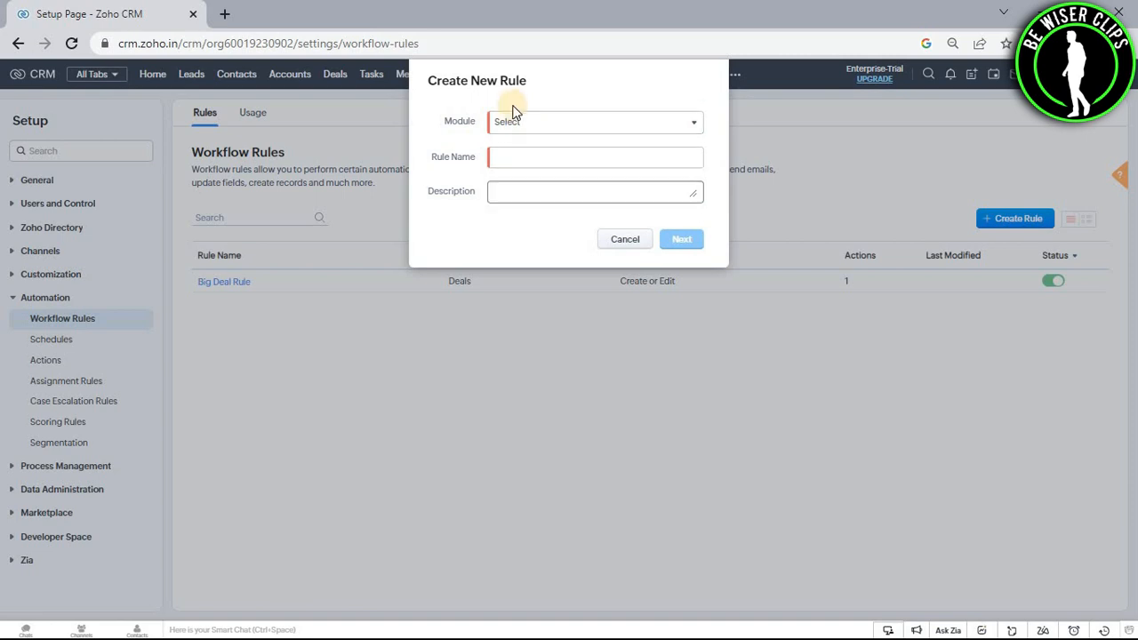
Step: Assign the new rule to the Leads module with a name and description and continue
click(594, 121)
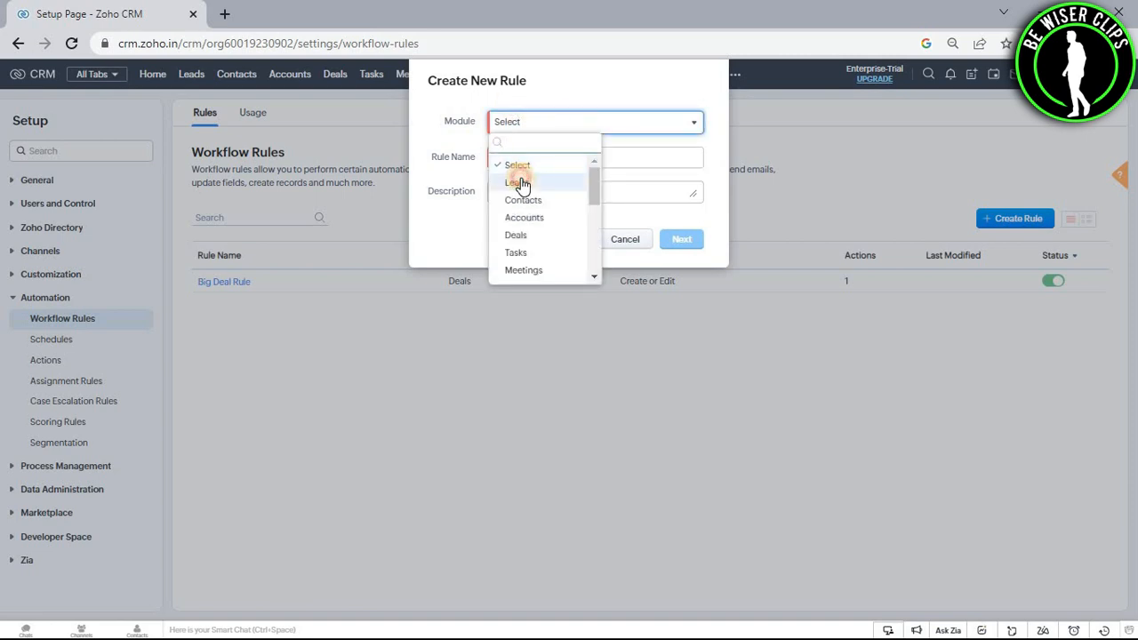
click(515, 181)
text(.dyn adnv dn vndb z.cn bx)
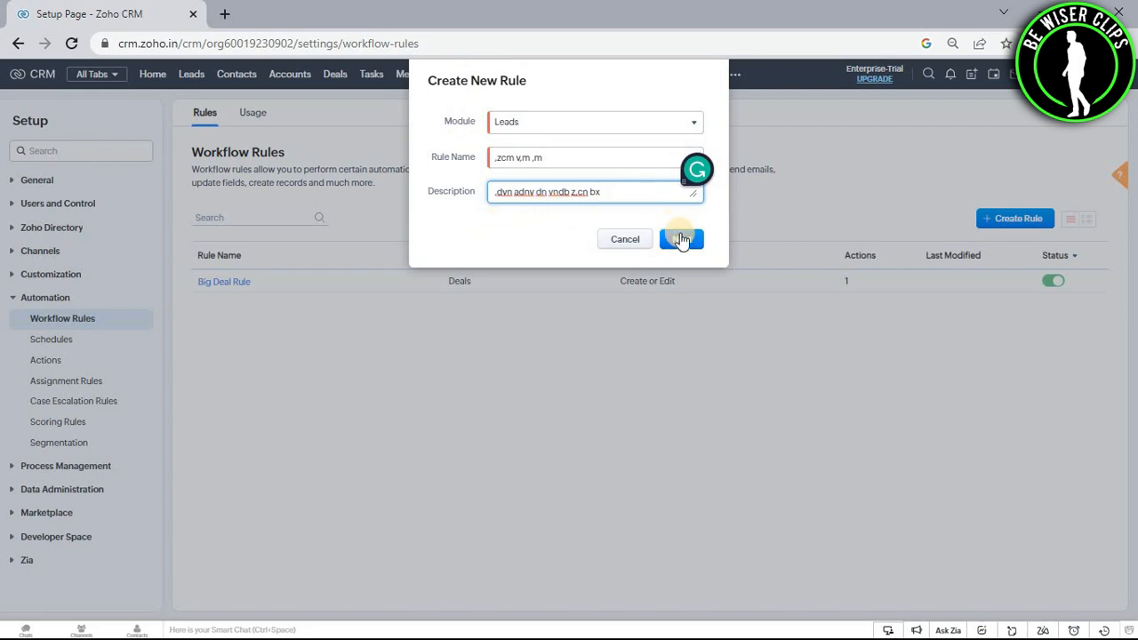
click(681, 238)
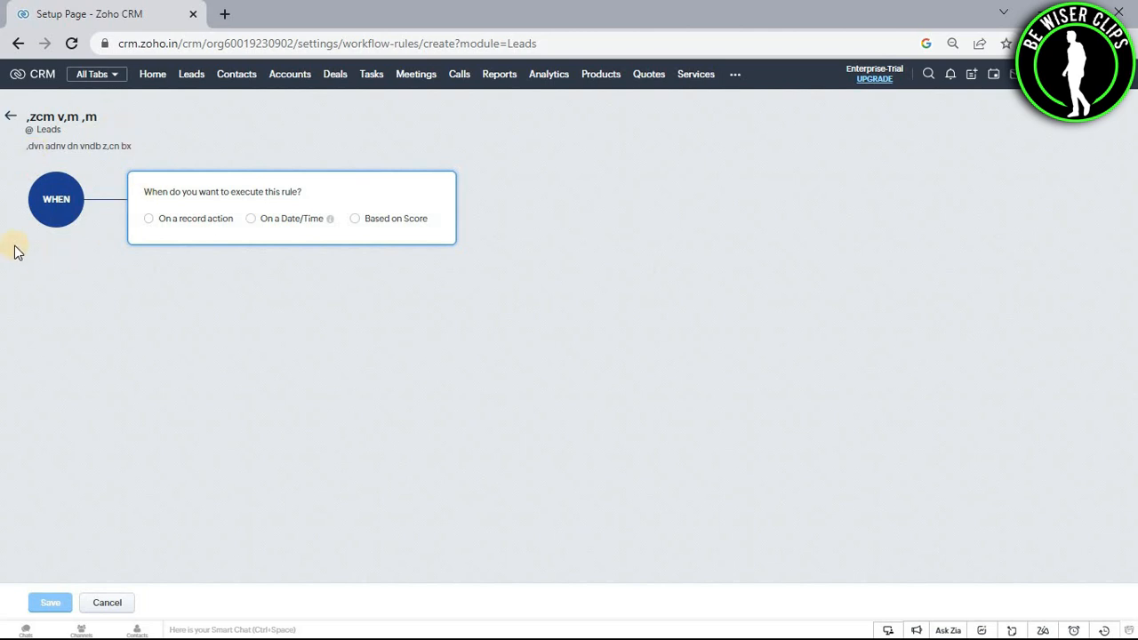
mouse_move(57, 213)
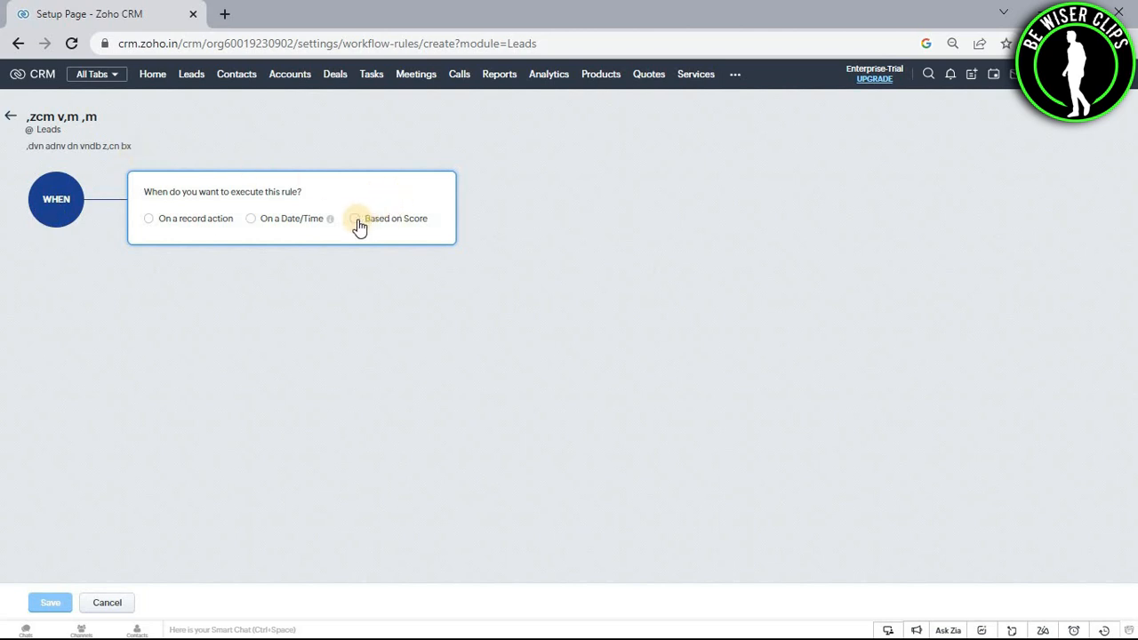
Step: Set the trigger to Based on Score with the Decreased option and continue
click(355, 217)
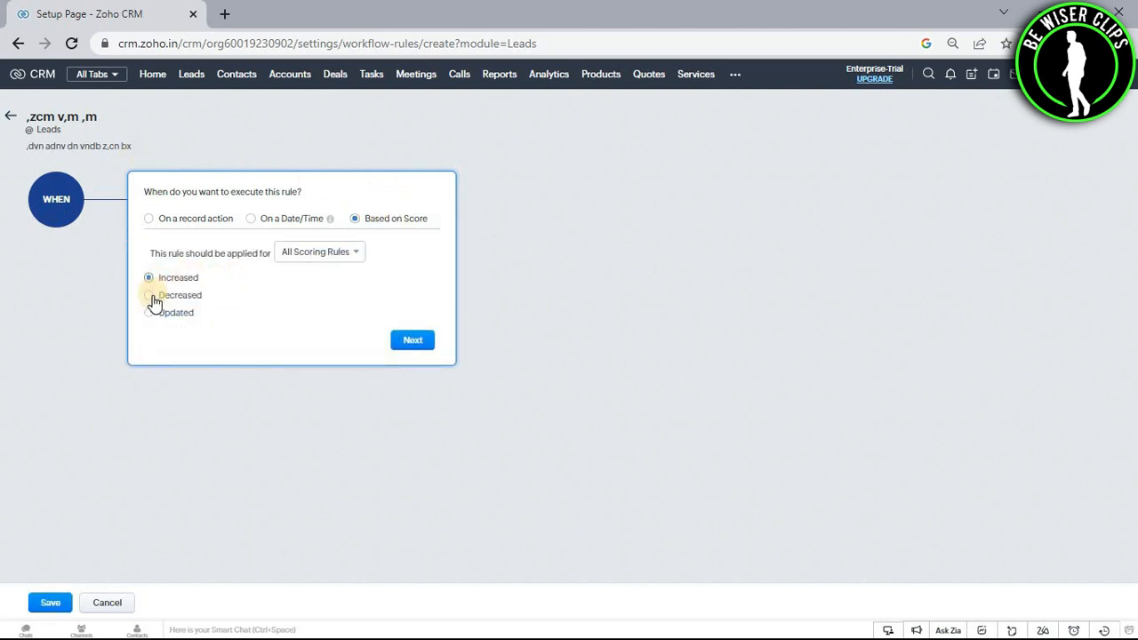
click(149, 295)
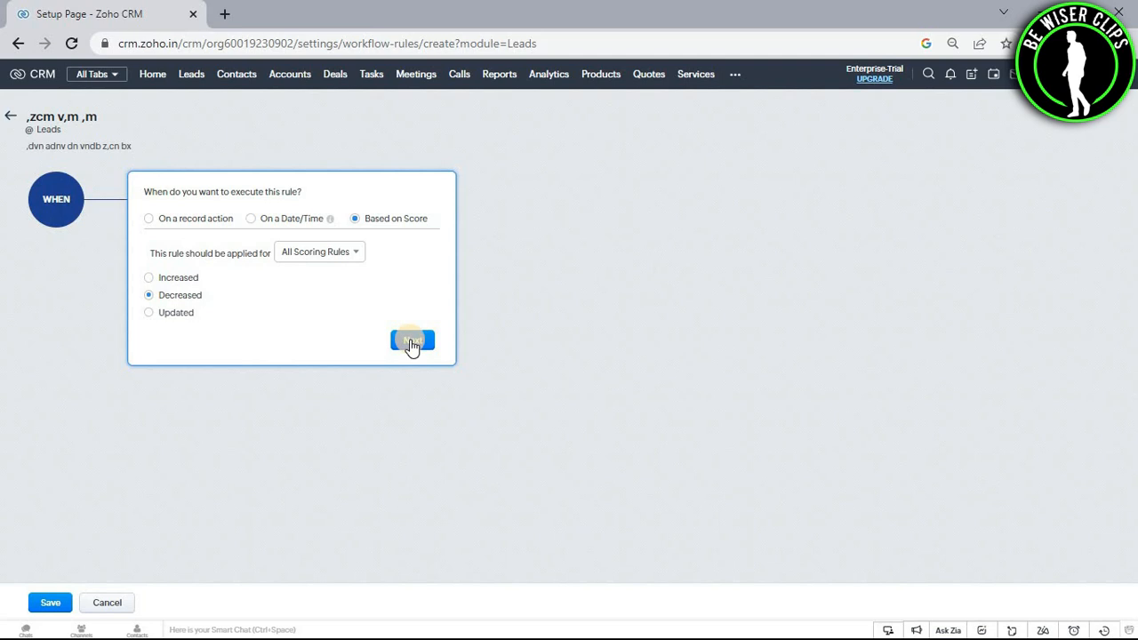
click(413, 341)
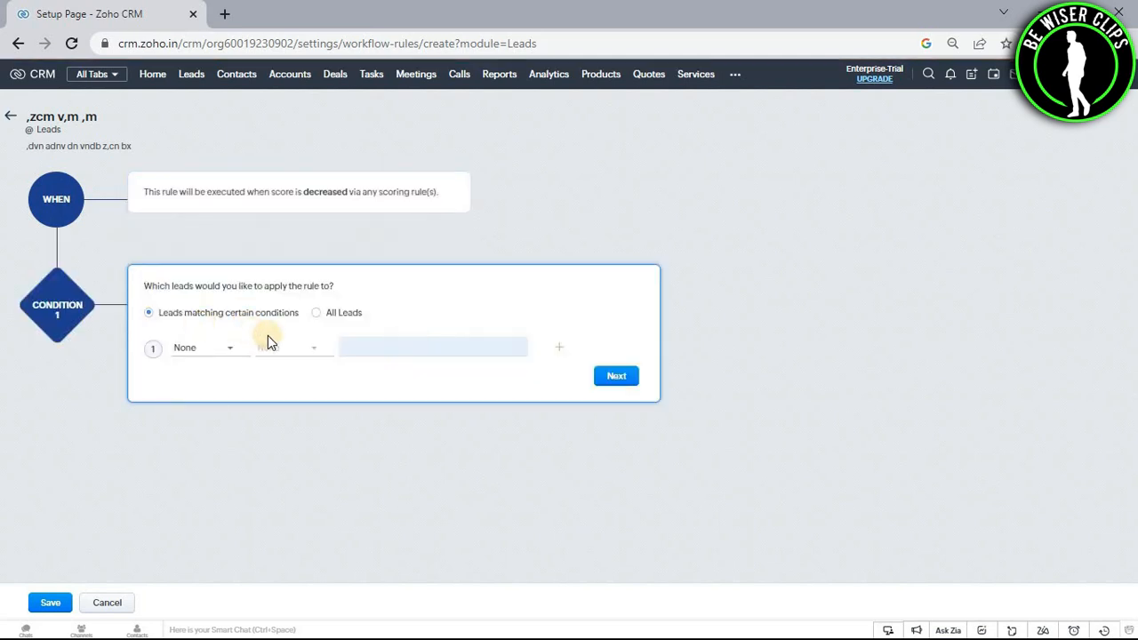
Step: Choose Company as the Condition 1 field, attempt to continue and dismiss the invalid-condition warning
click(203, 347)
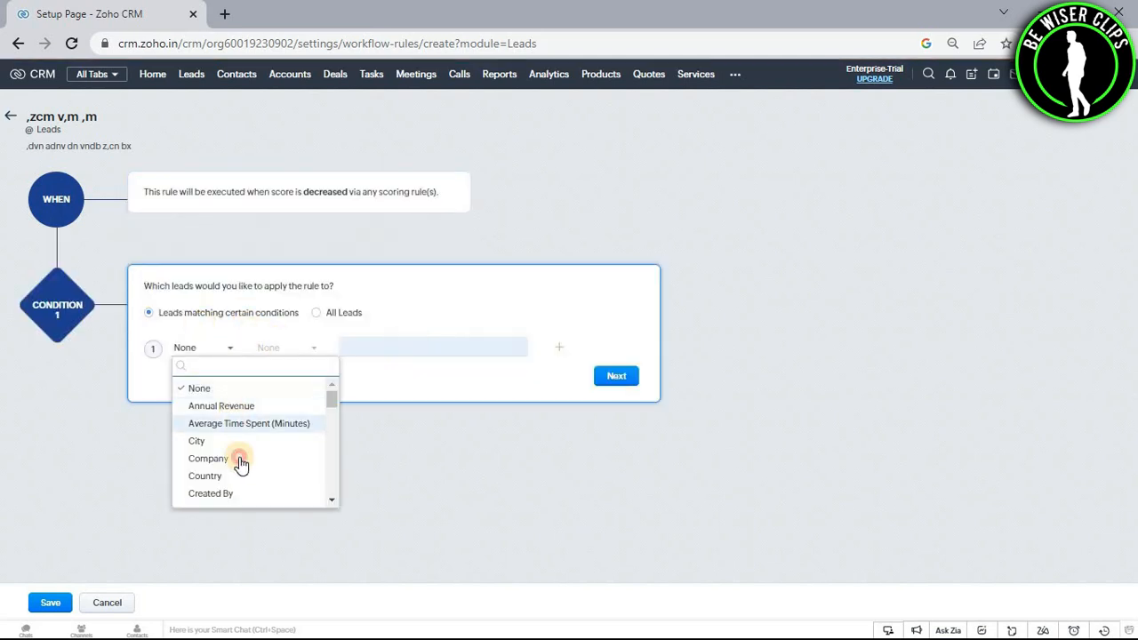
click(208, 459)
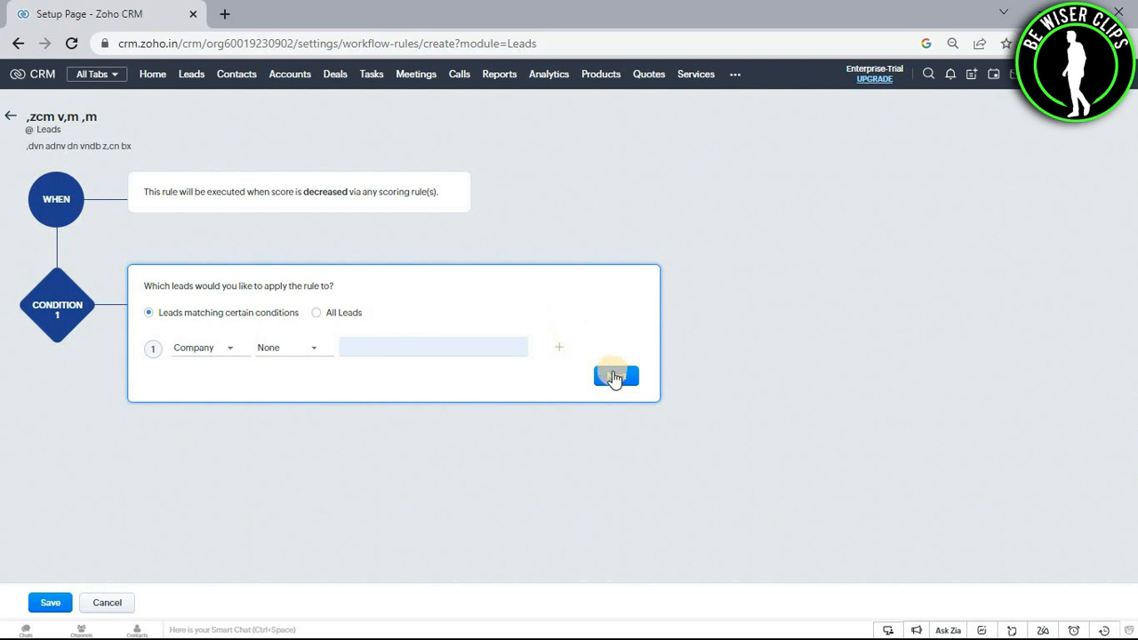
click(616, 375)
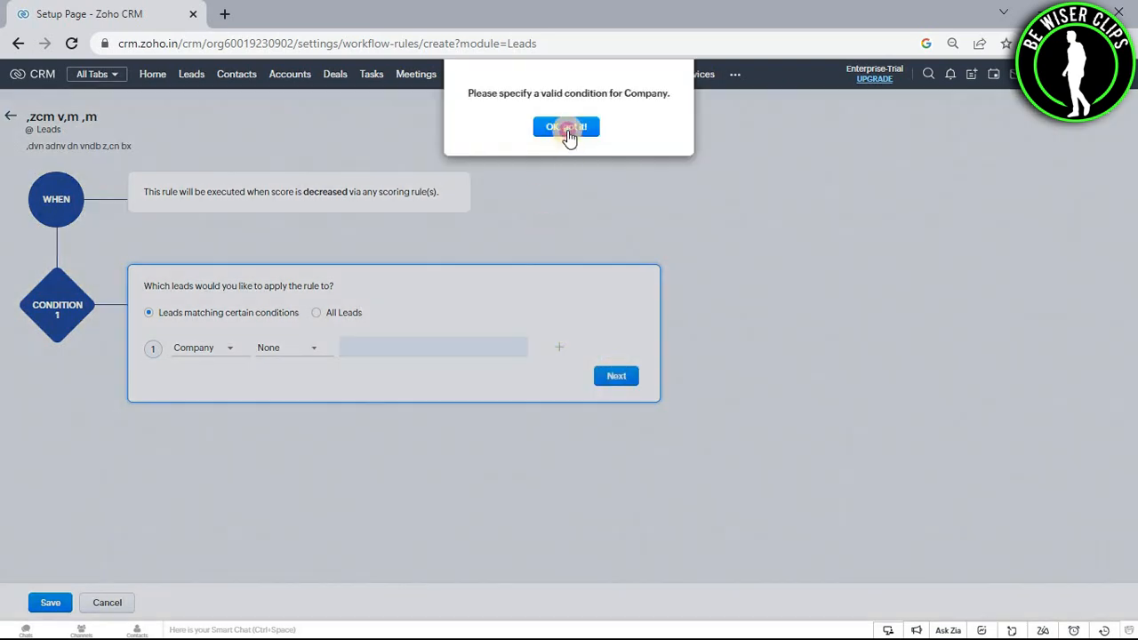
click(566, 126)
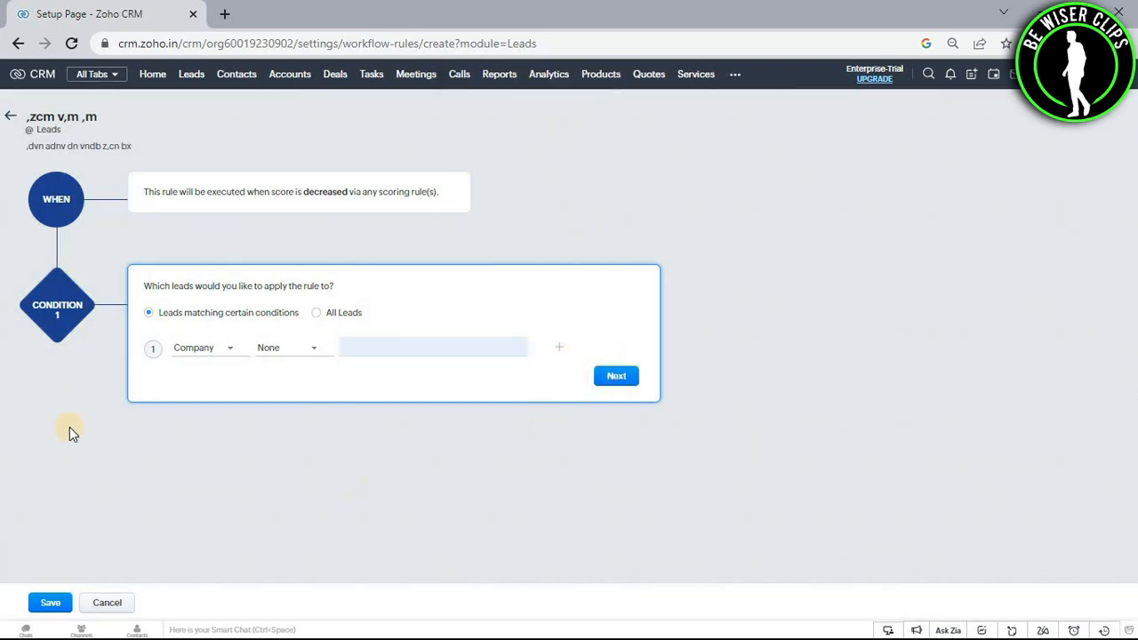
mouse_move(138, 453)
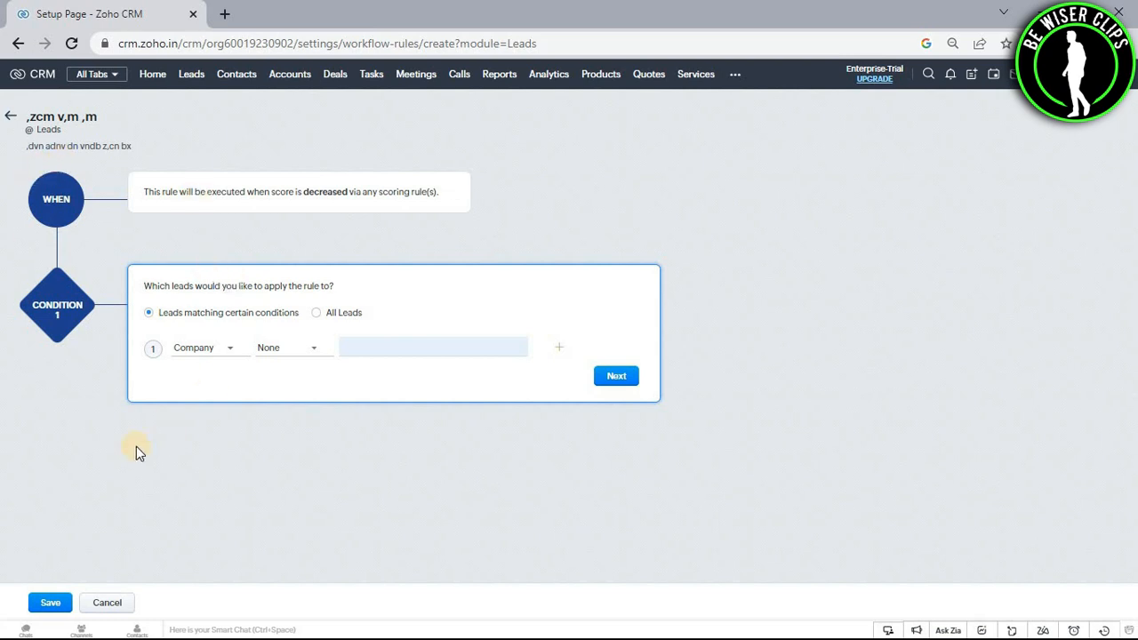
mouse_move(121, 455)
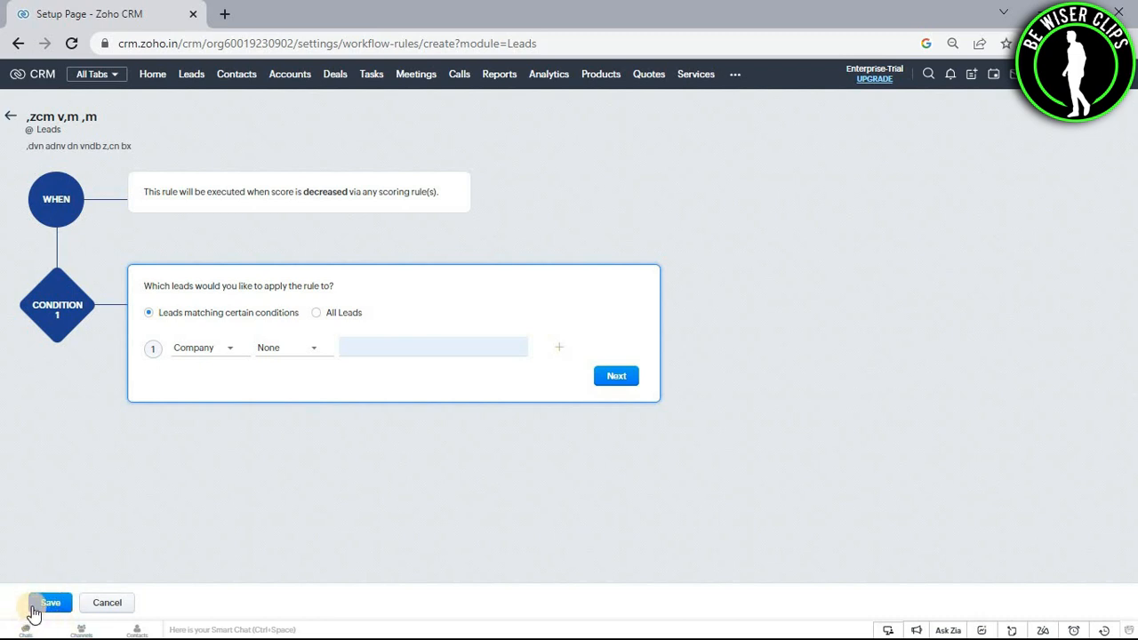
mouse_move(783, 269)
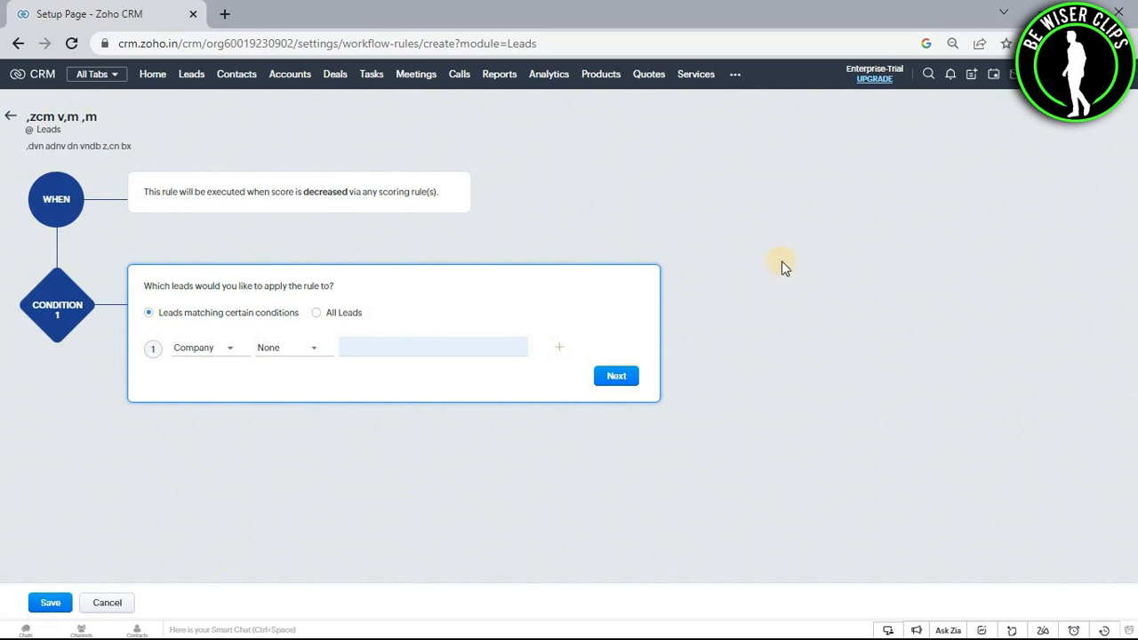